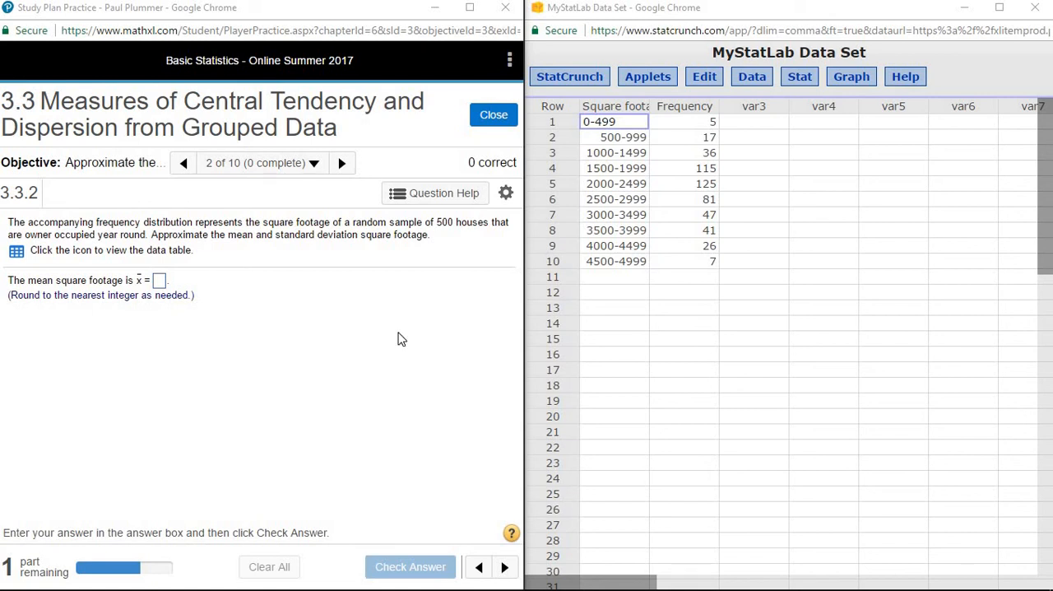
mouse_move(386, 312)
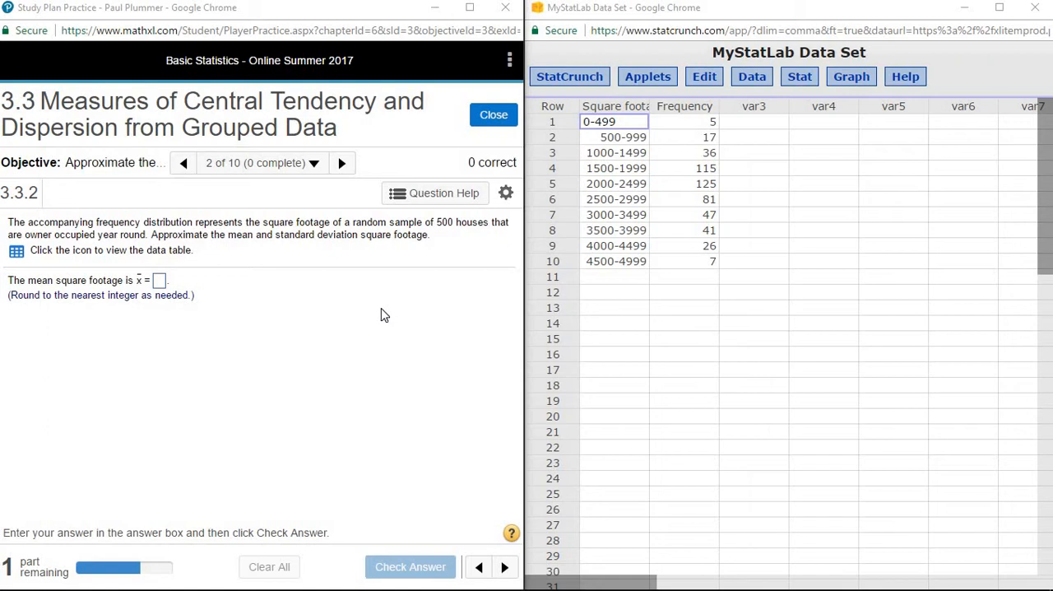
mouse_move(450, 309)
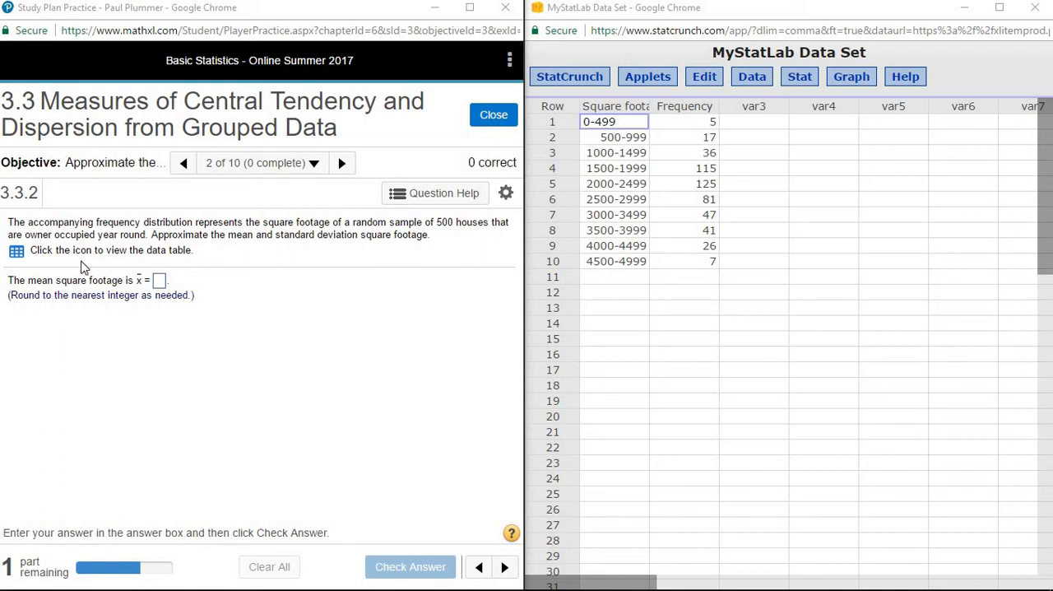
mouse_move(146, 234)
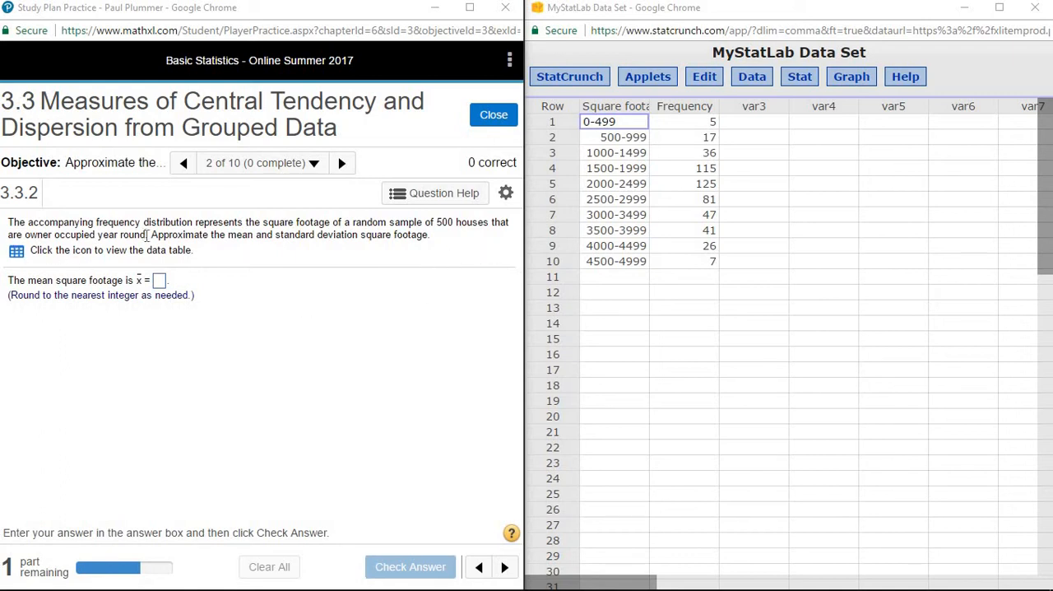
mouse_move(293, 254)
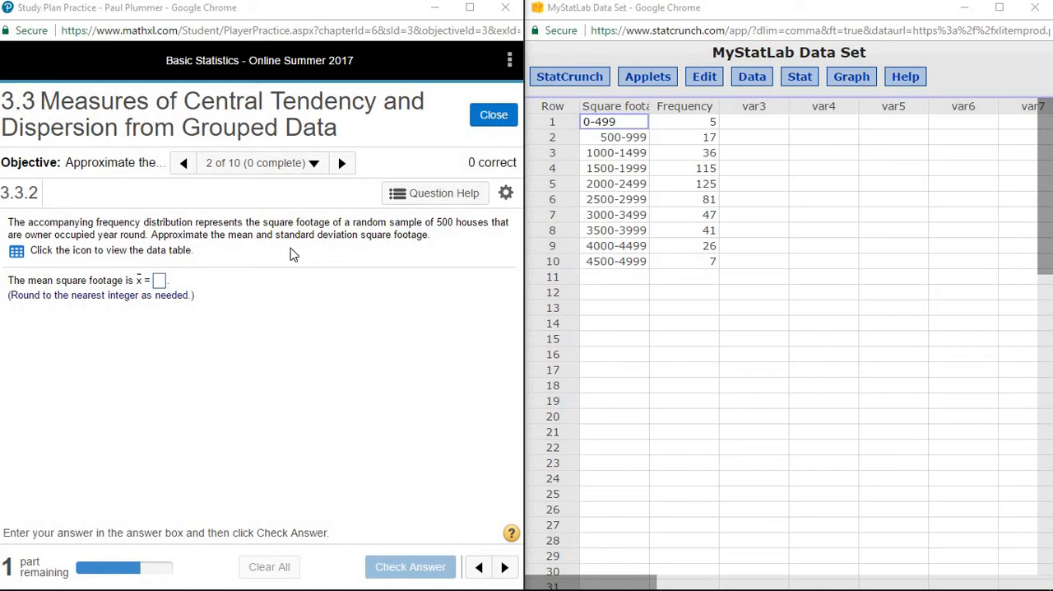
mouse_move(338, 252)
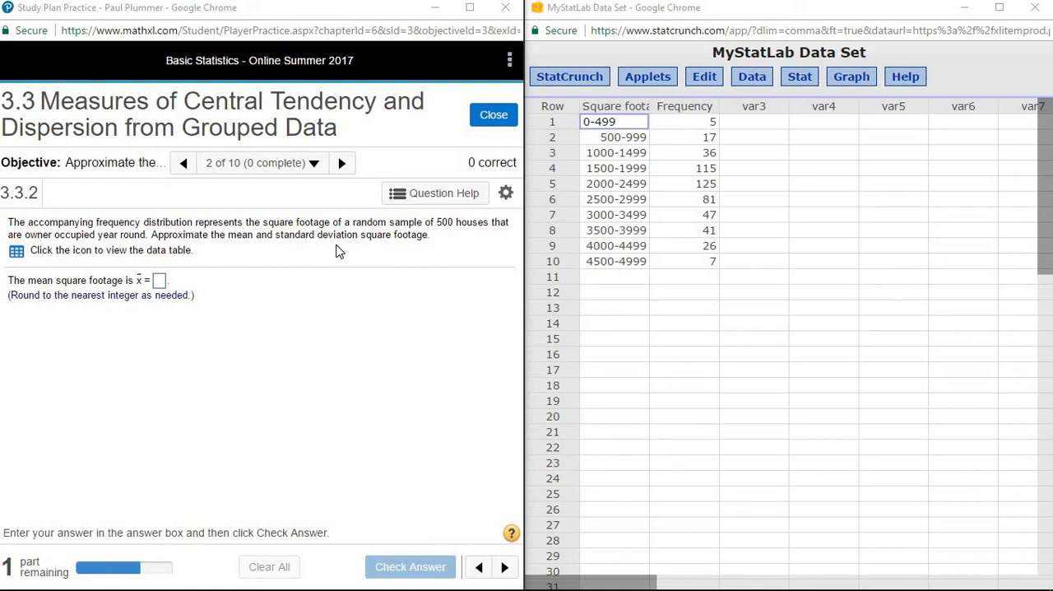
mouse_move(53, 341)
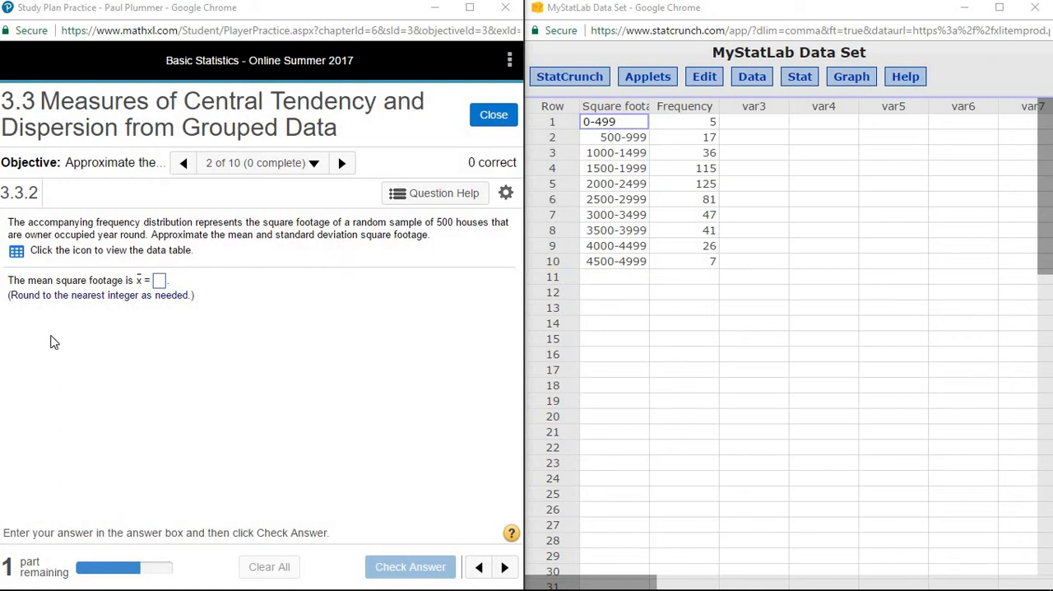
mouse_move(78, 295)
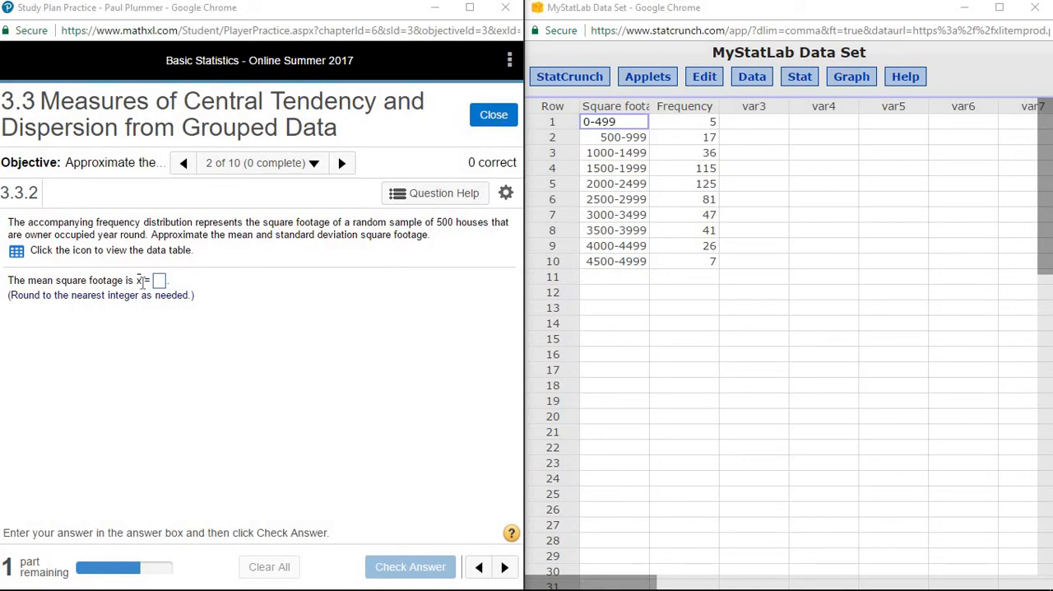
mouse_move(142, 285)
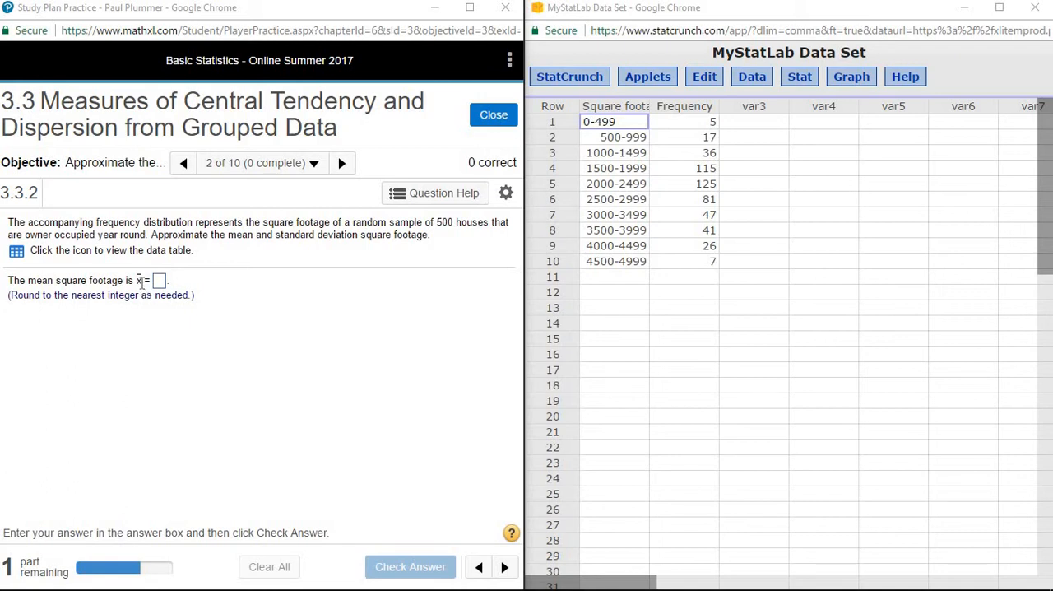
mouse_move(148, 294)
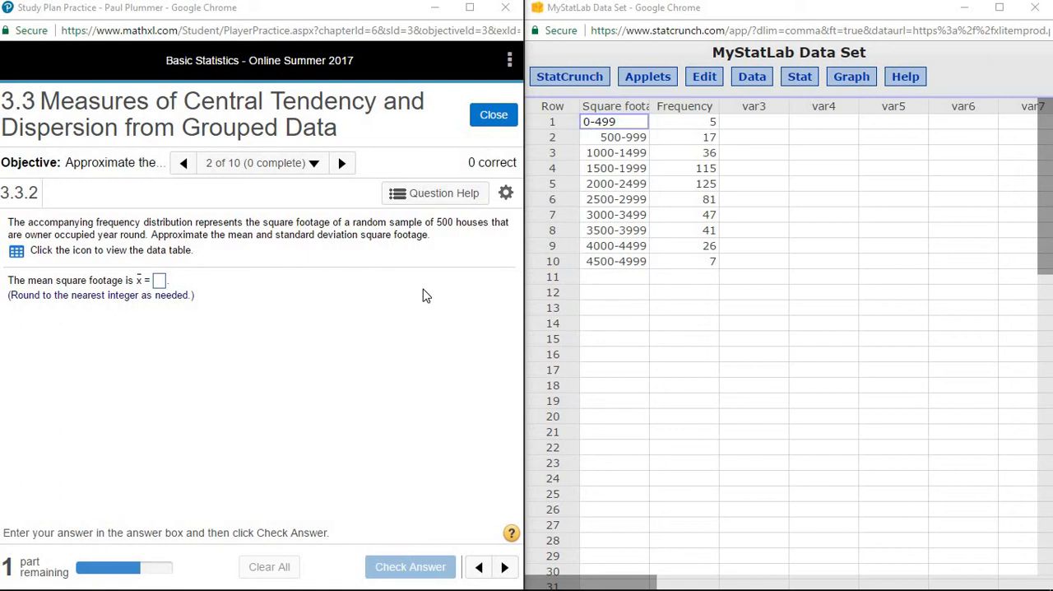
mouse_move(764, 149)
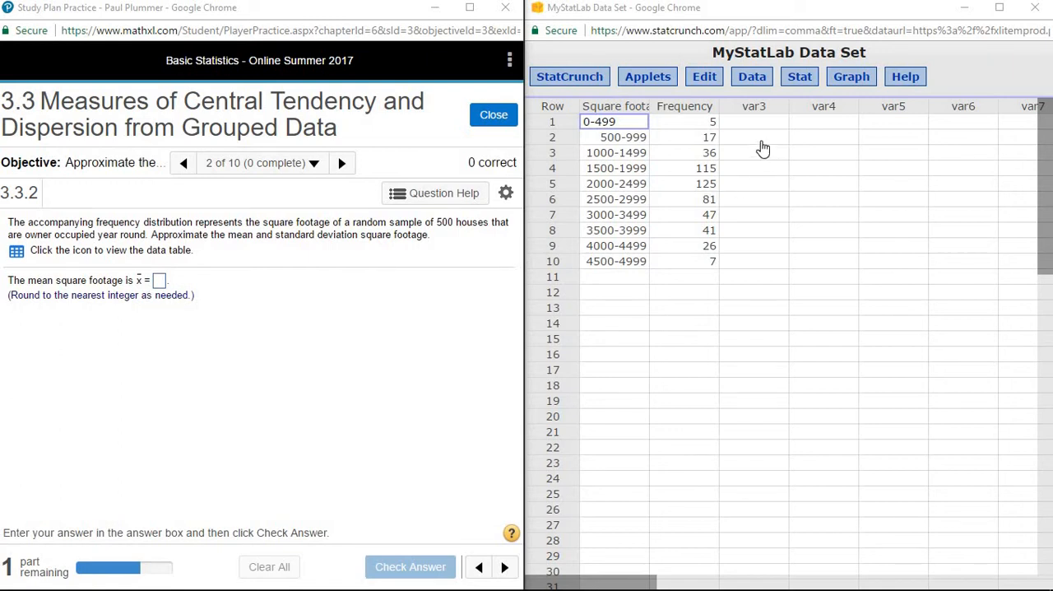
mouse_move(800, 76)
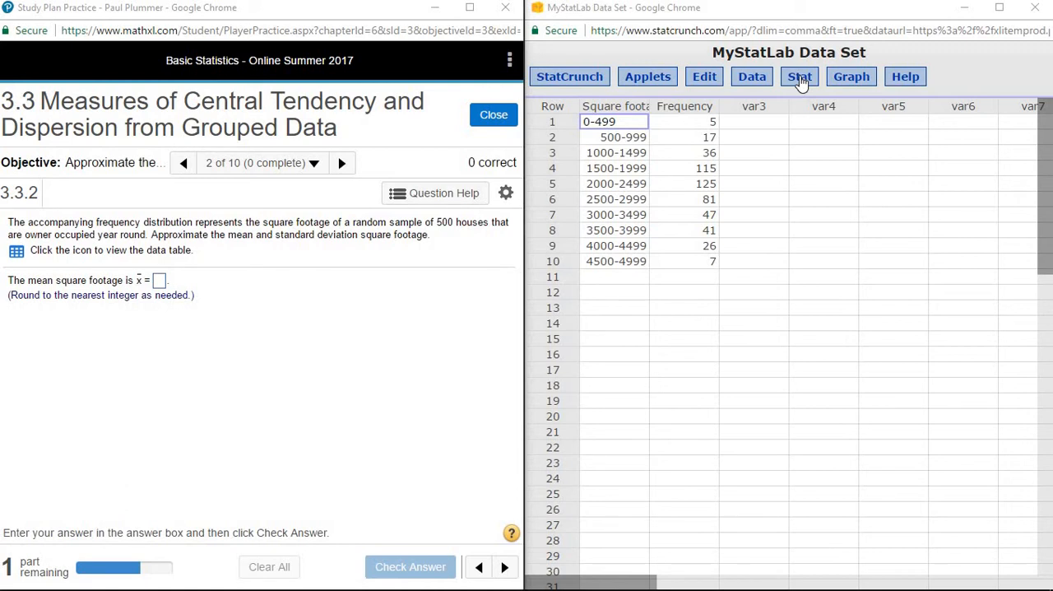
Open the Stat menu to list the summary statistics options.
click(799, 76)
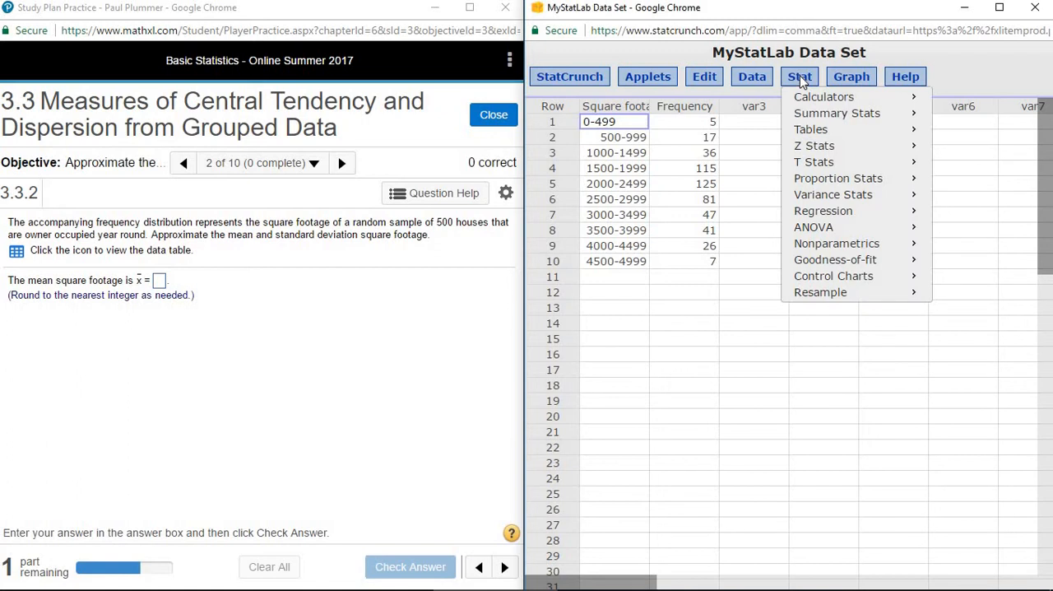
mouse_move(837, 112)
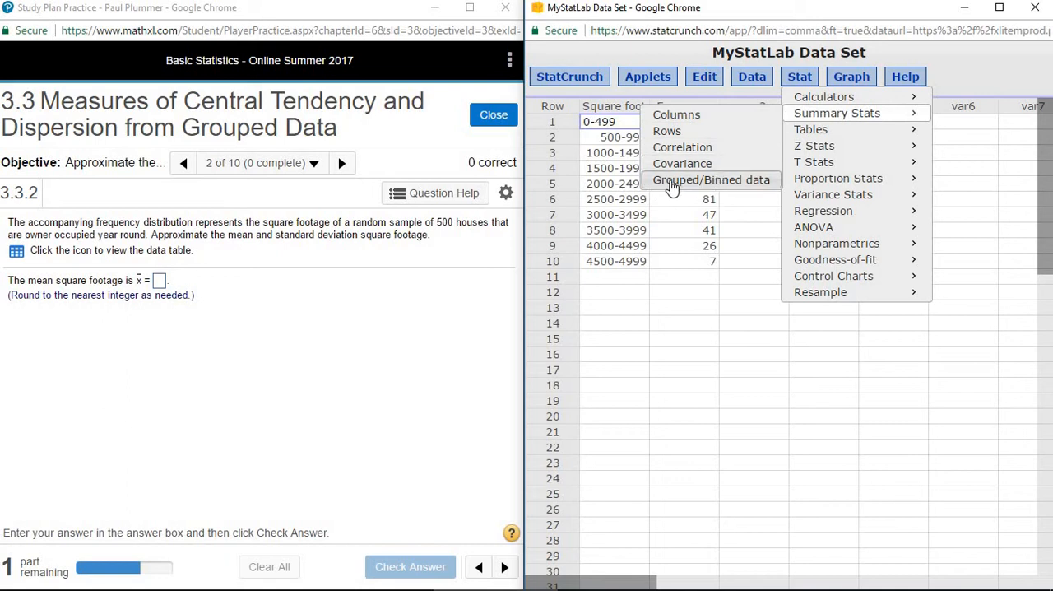
mouse_move(749, 180)
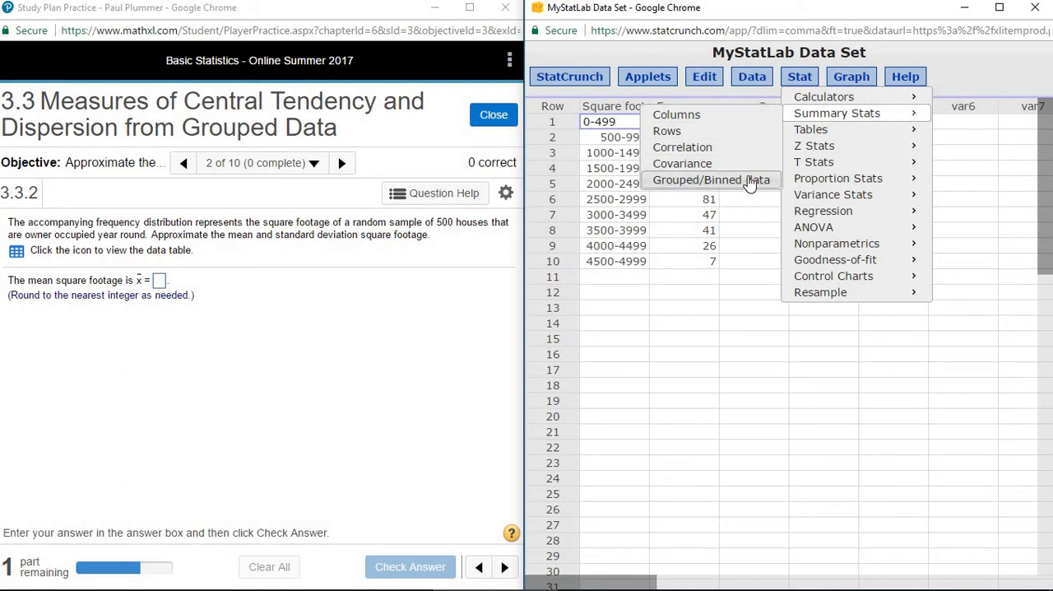
Set up Grouped/Binned summary stats: Square footage bins, Frequency counts, consecutive lower limits.
click(712, 180)
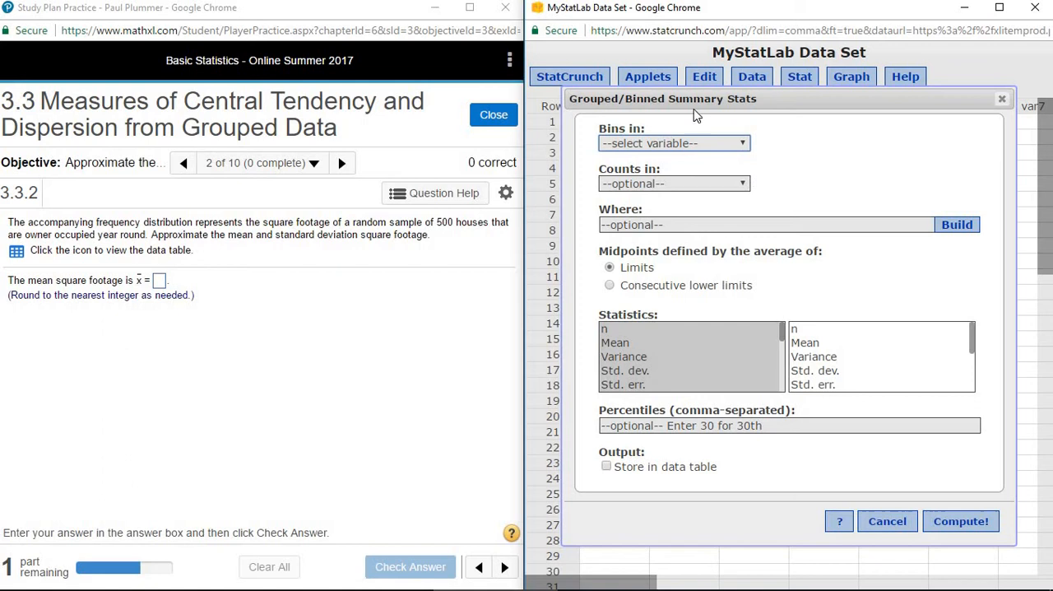
mouse_move(642, 146)
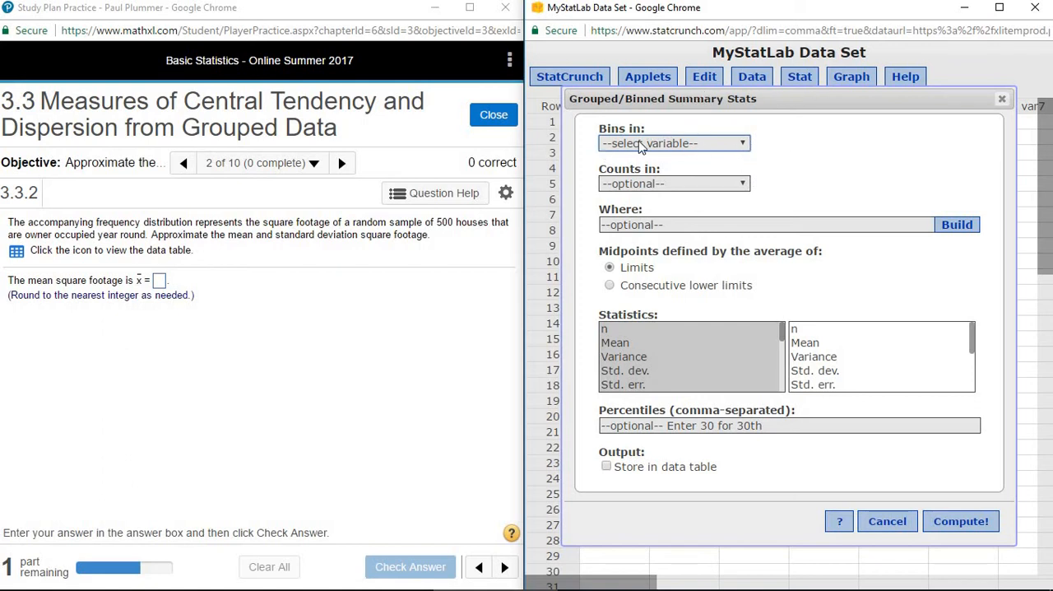
click(673, 142)
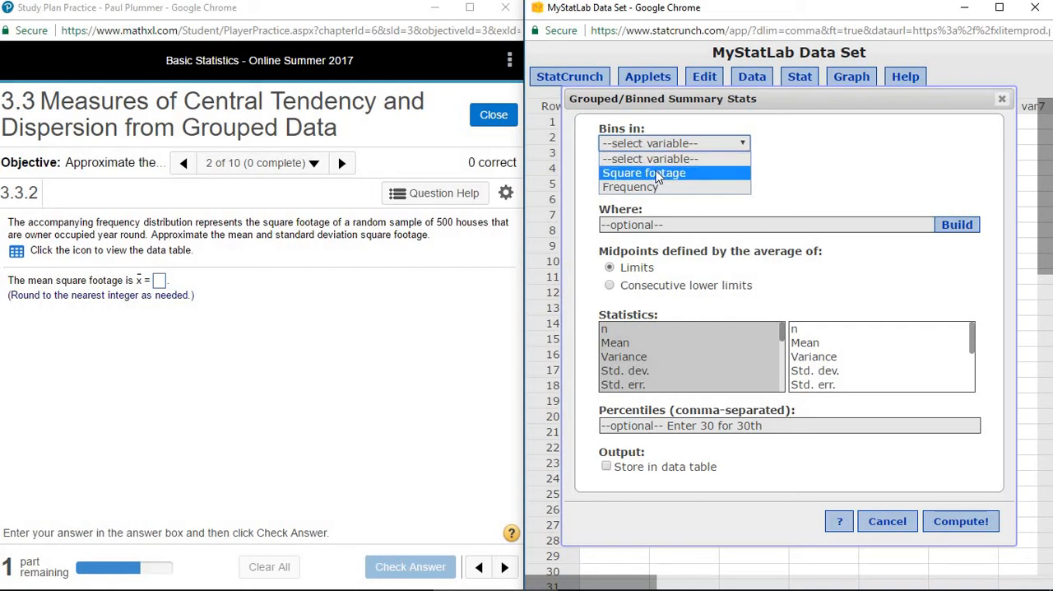
click(644, 173)
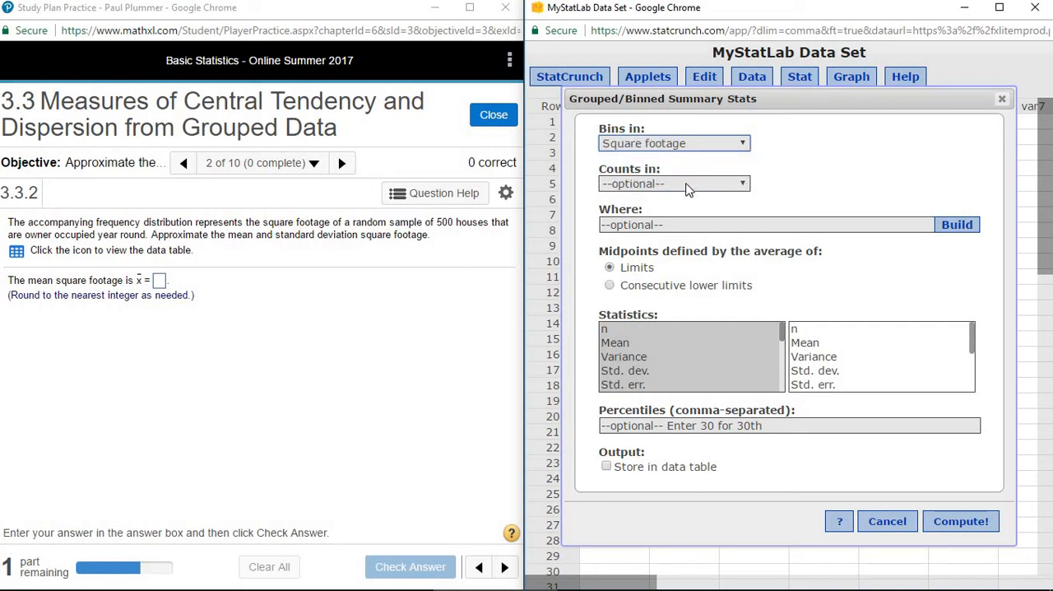
click(673, 183)
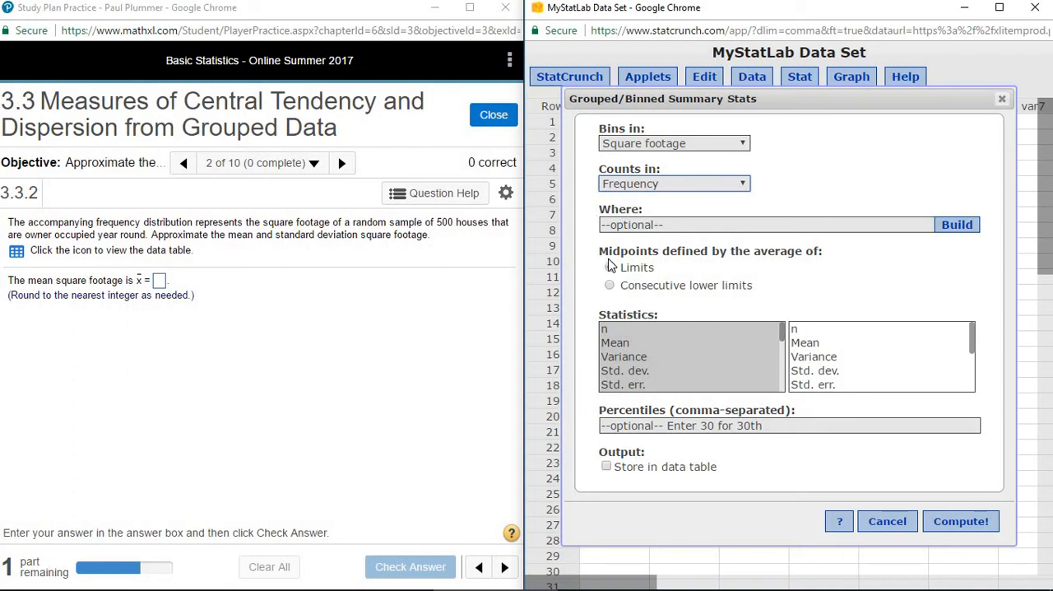
click(609, 267)
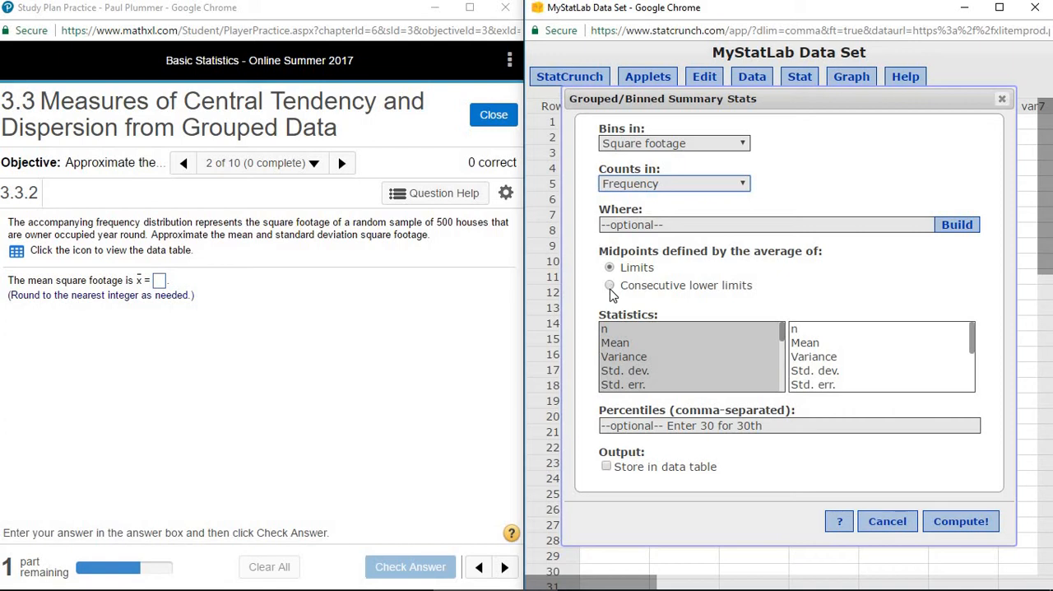
click(609, 285)
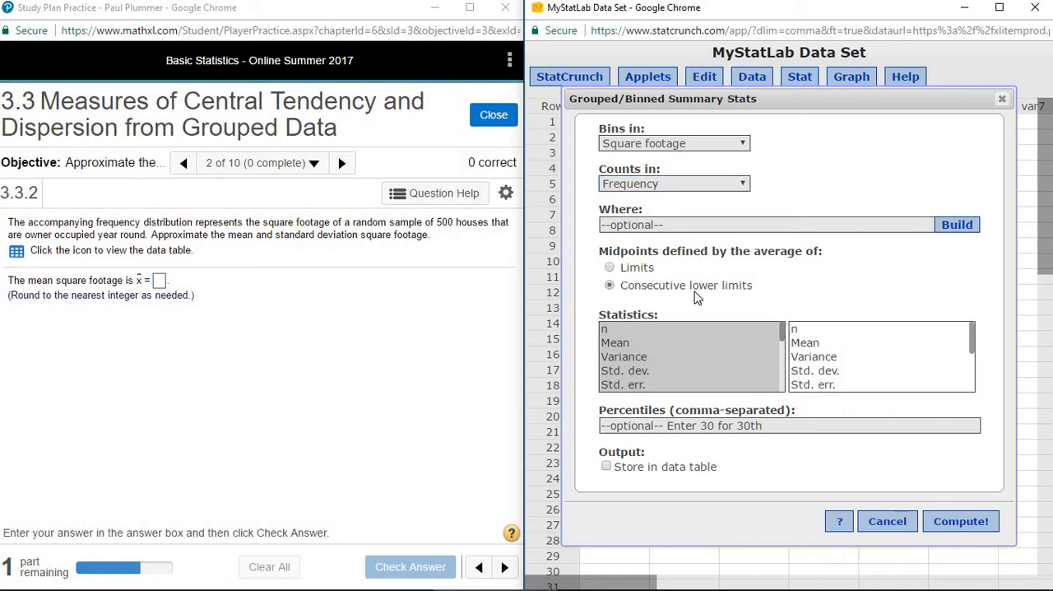
mouse_move(687, 296)
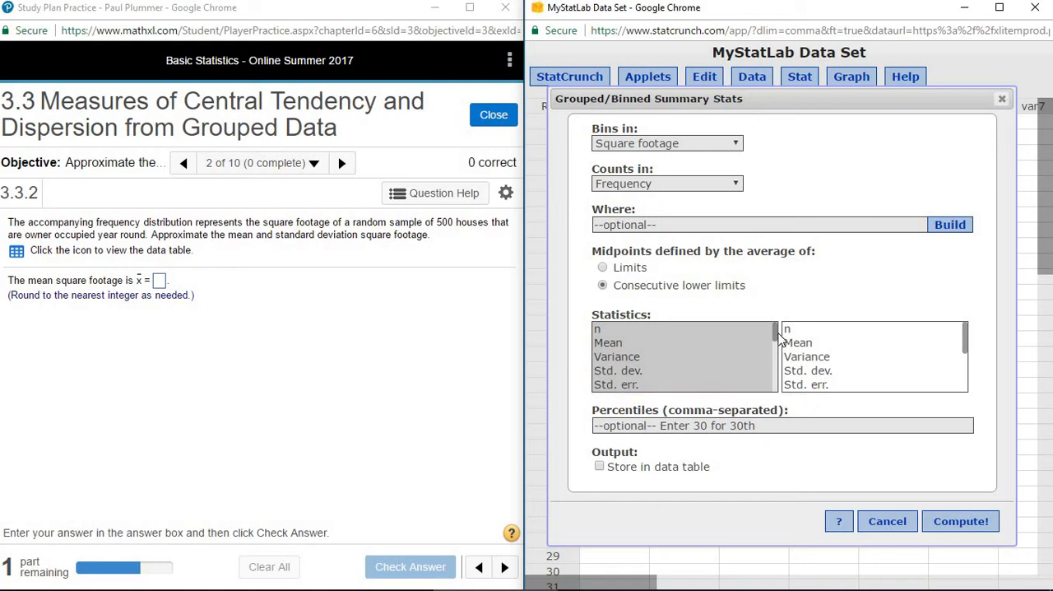
Select Mean and Std. dev. in the Statistics list.
click(608, 342)
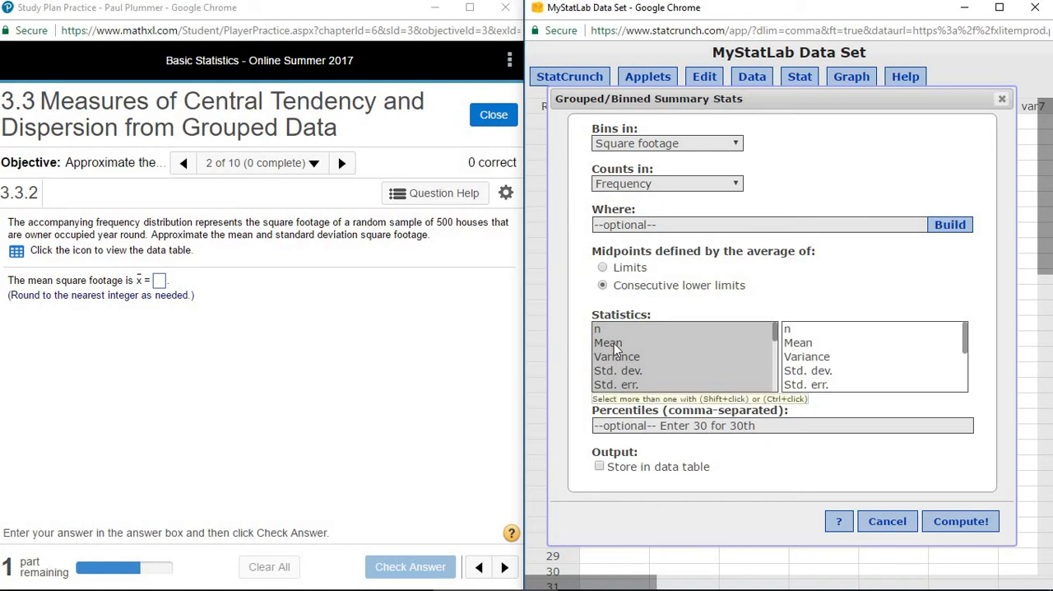
click(608, 342)
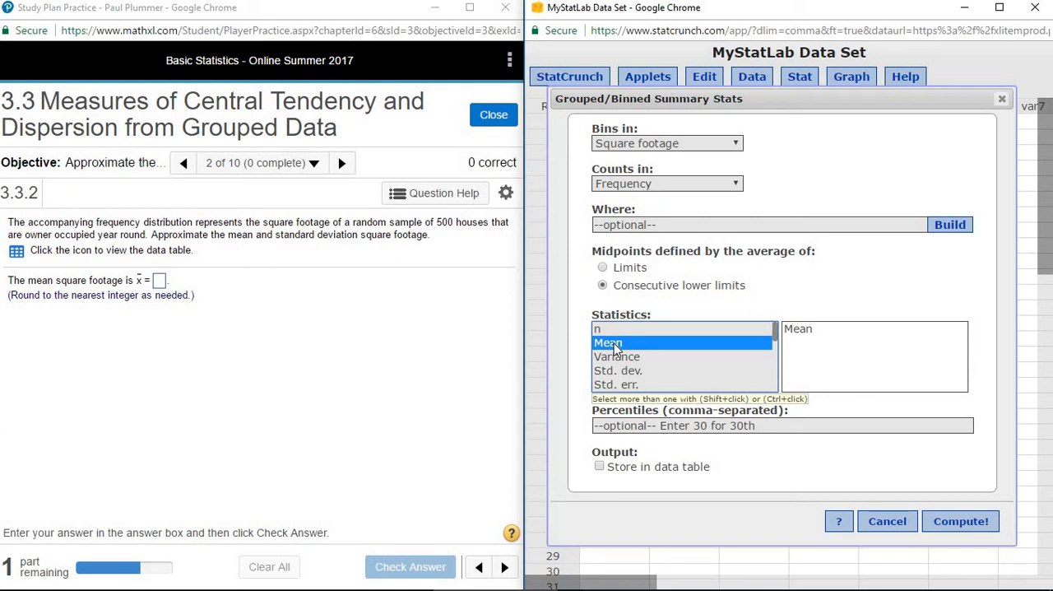
mouse_move(617, 374)
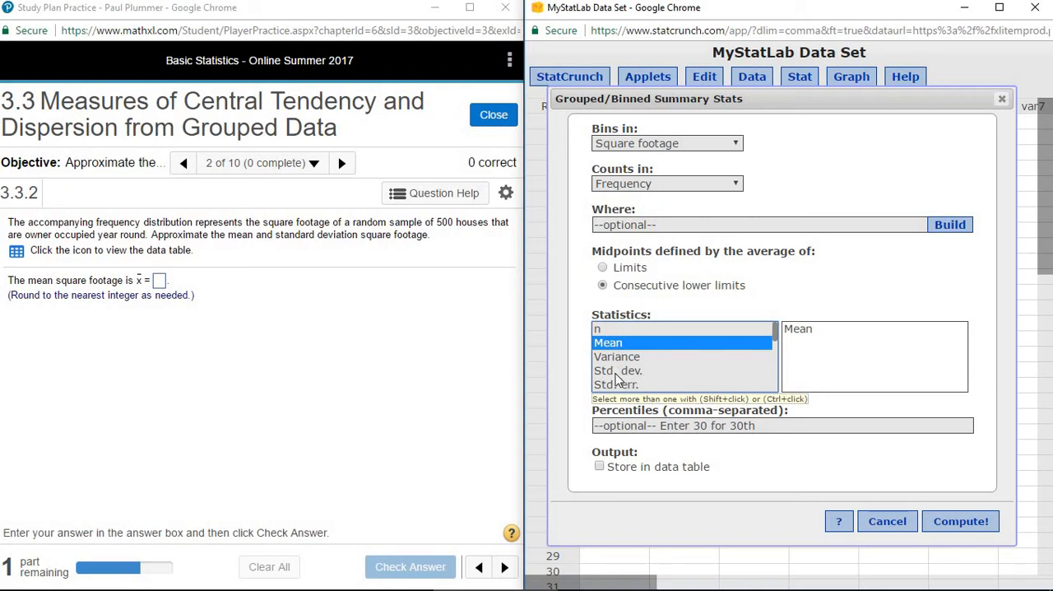
click(619, 370)
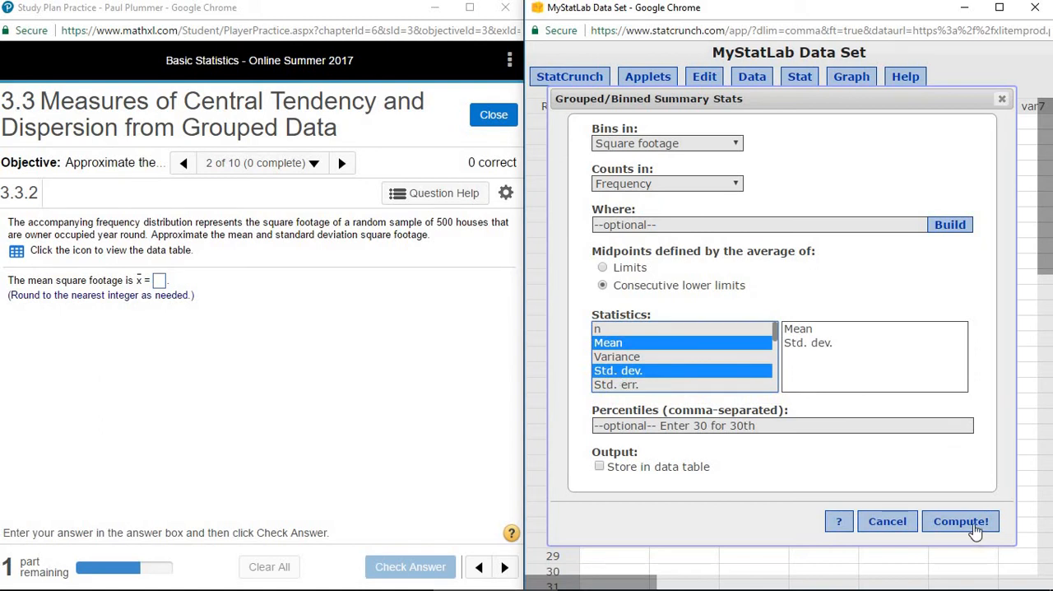
Compute the grouped summary, giving mean 2428.993 and standard deviation 911.09093.
click(960, 521)
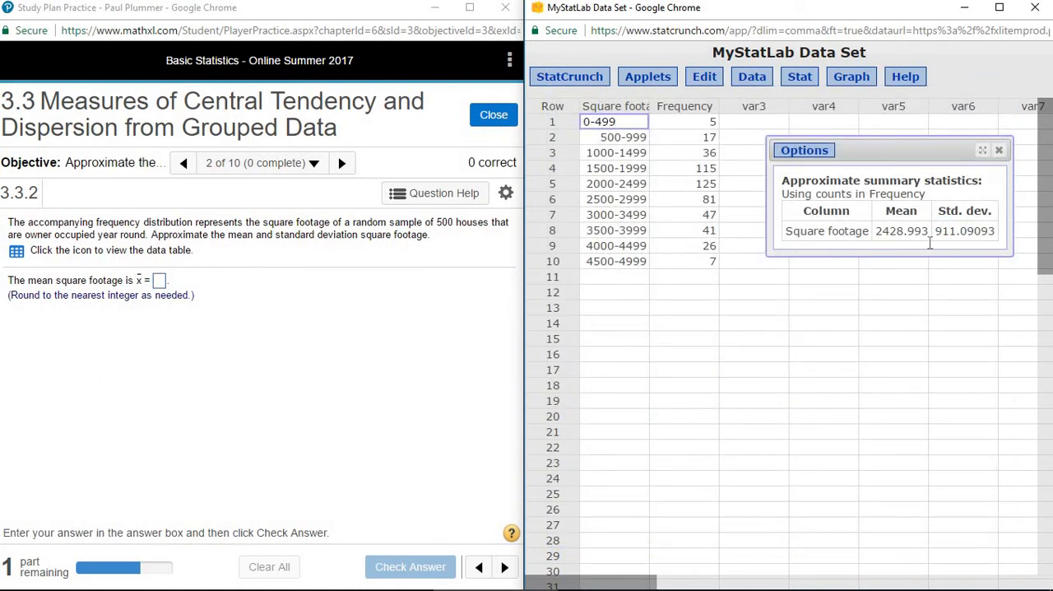
mouse_move(895, 277)
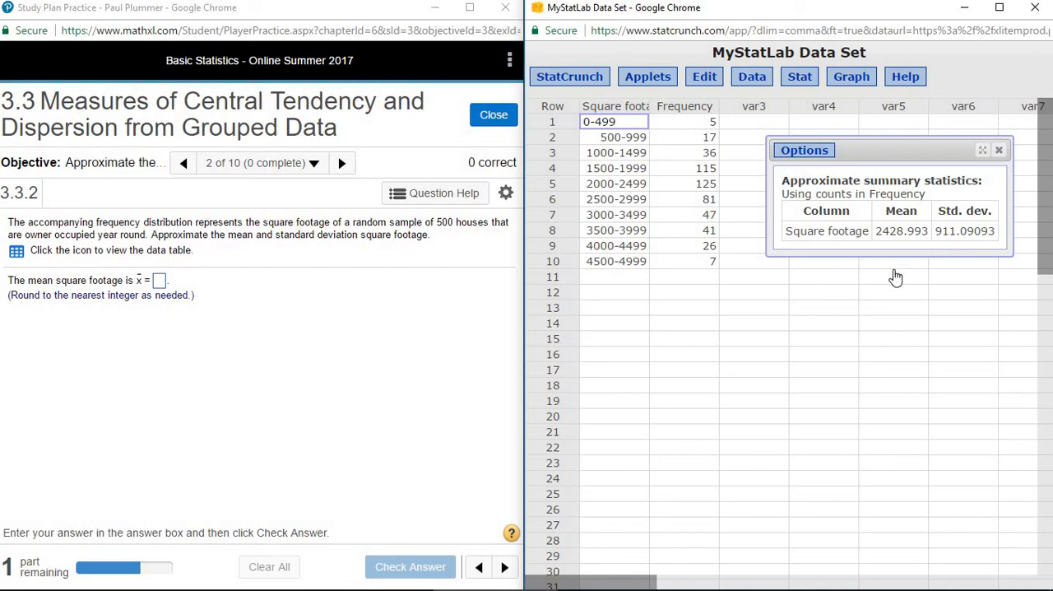
mouse_move(916, 246)
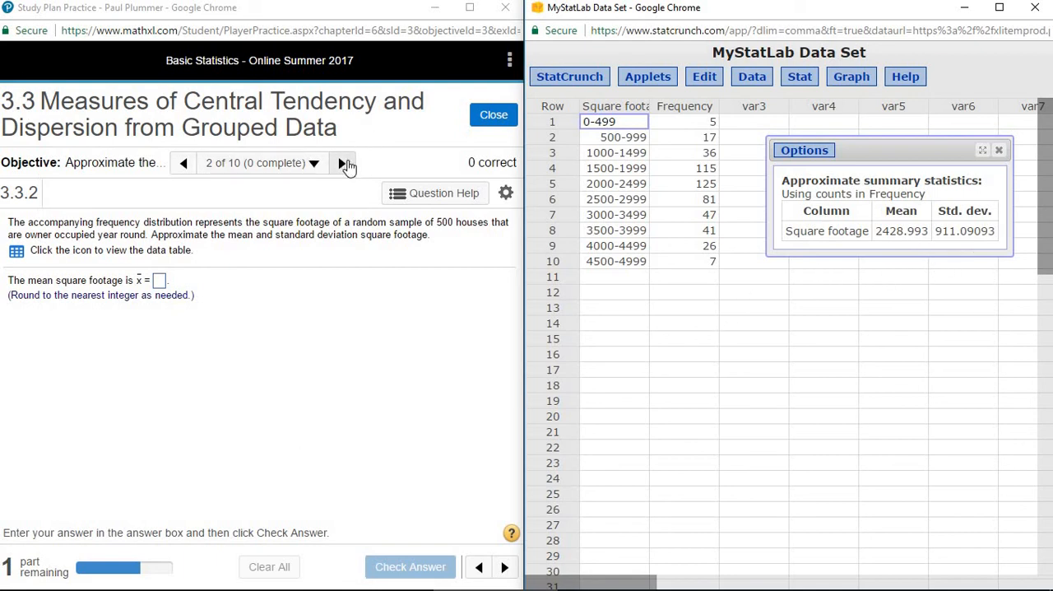
Advance MyMathLab to question 3.3.3 about days under 32° F.
click(342, 162)
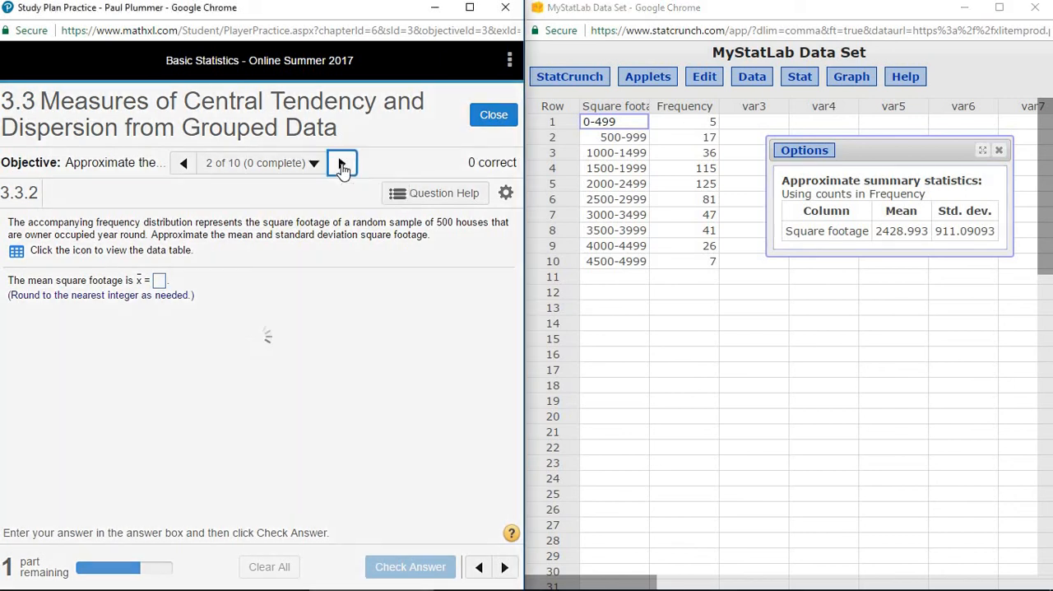
click(343, 162)
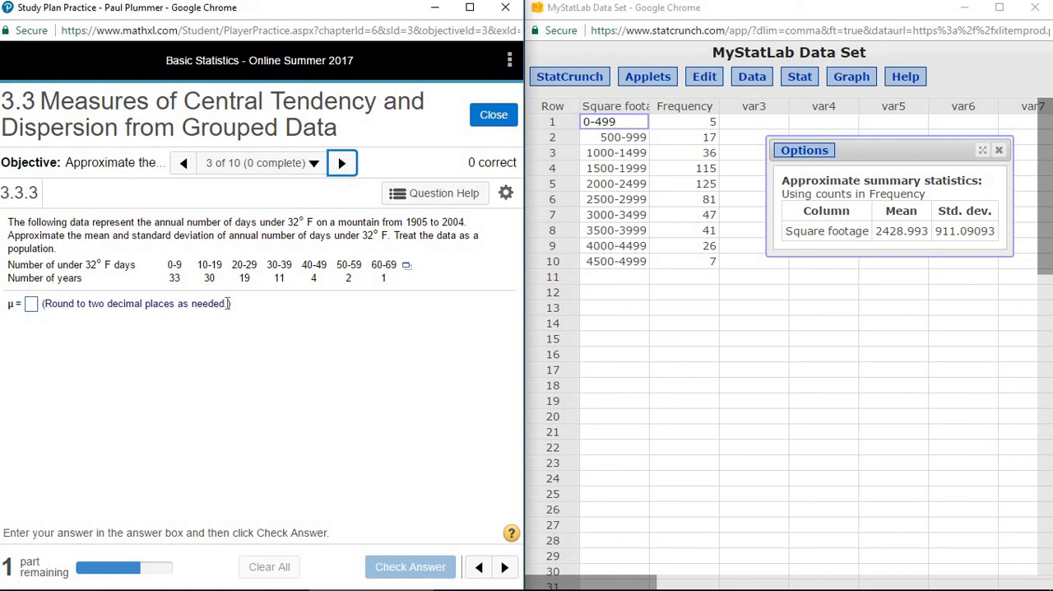
mouse_move(118, 252)
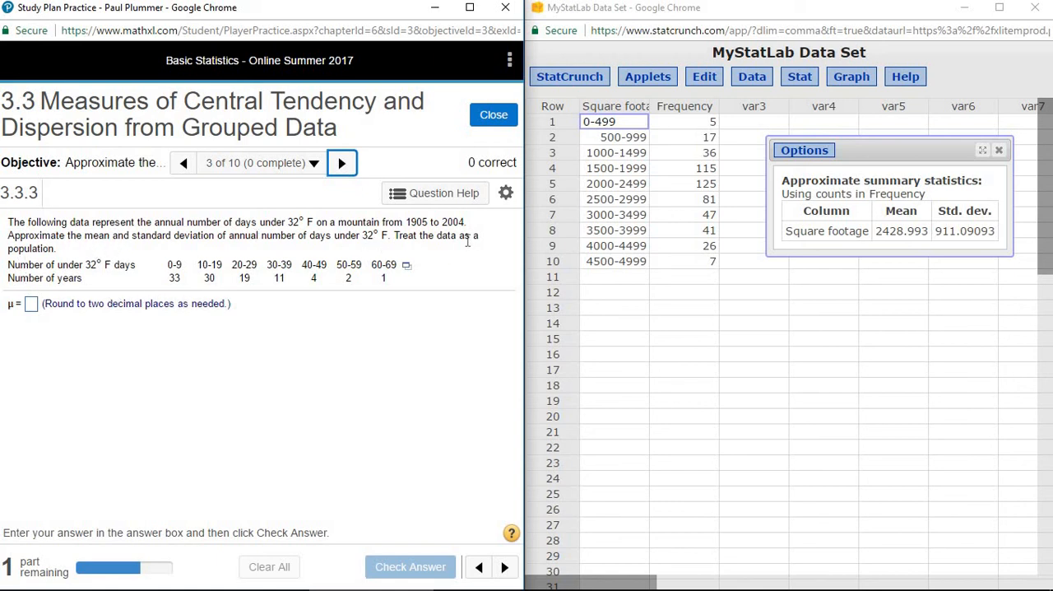
mouse_move(26, 260)
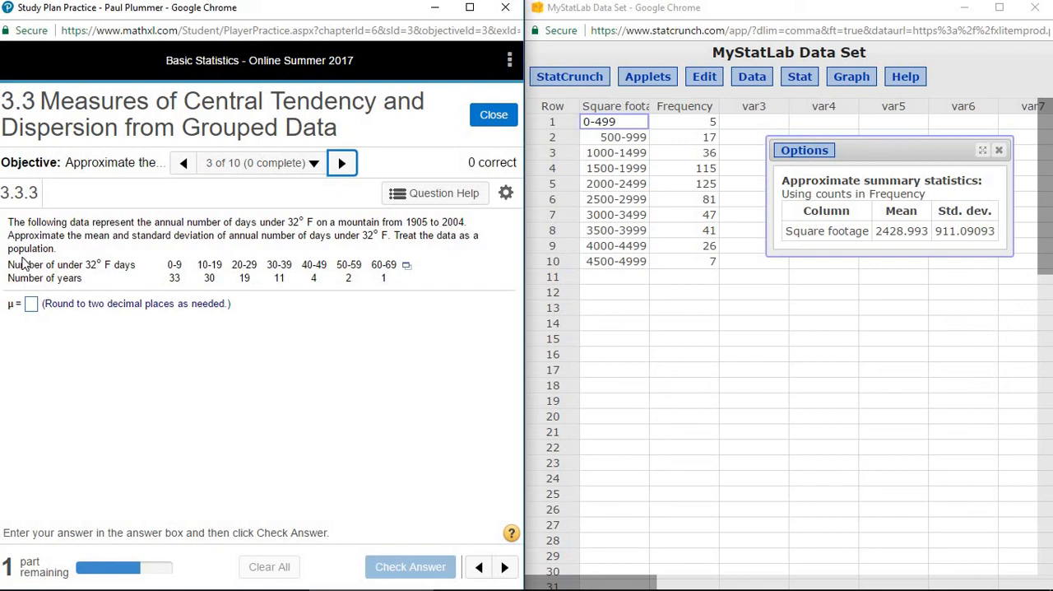
mouse_move(195, 257)
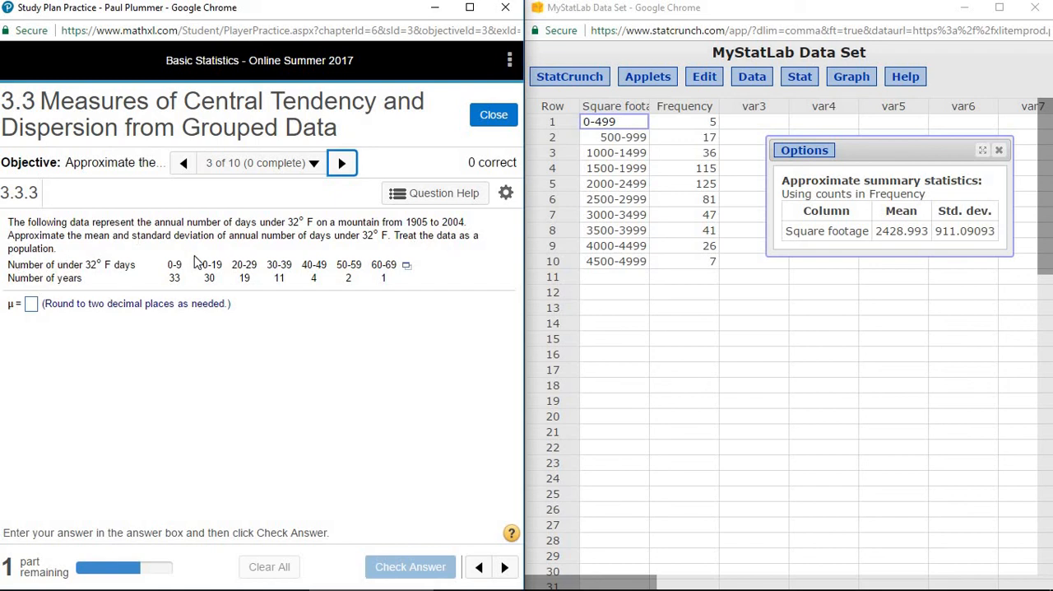
mouse_move(12, 308)
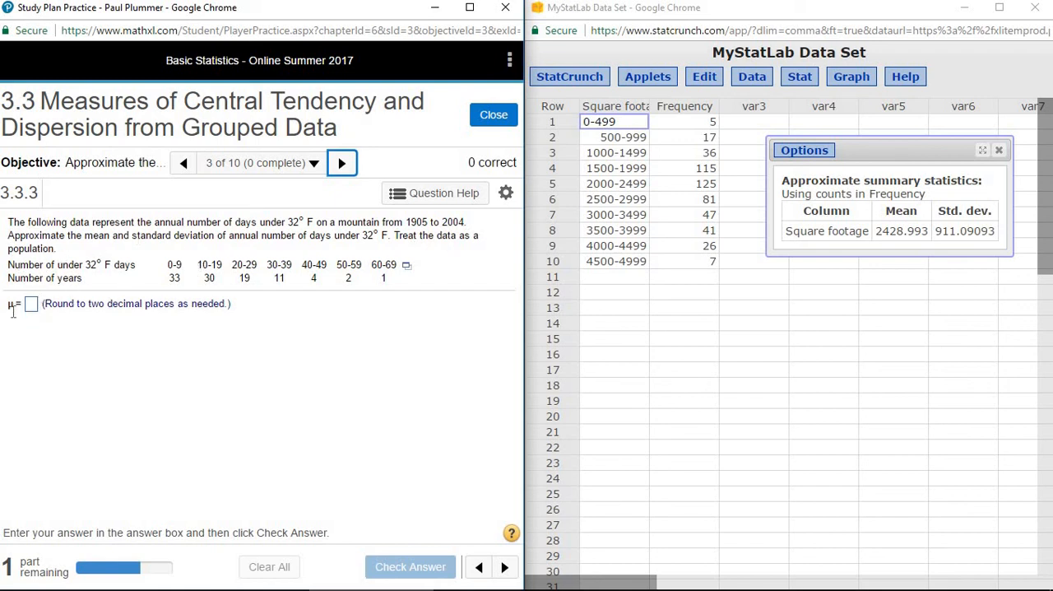
mouse_move(20, 319)
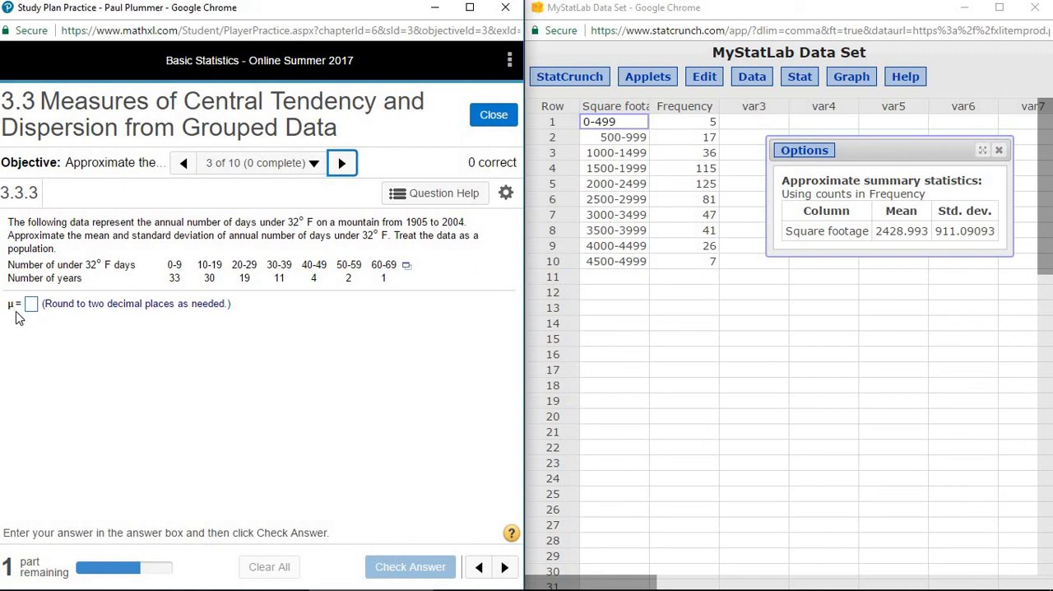